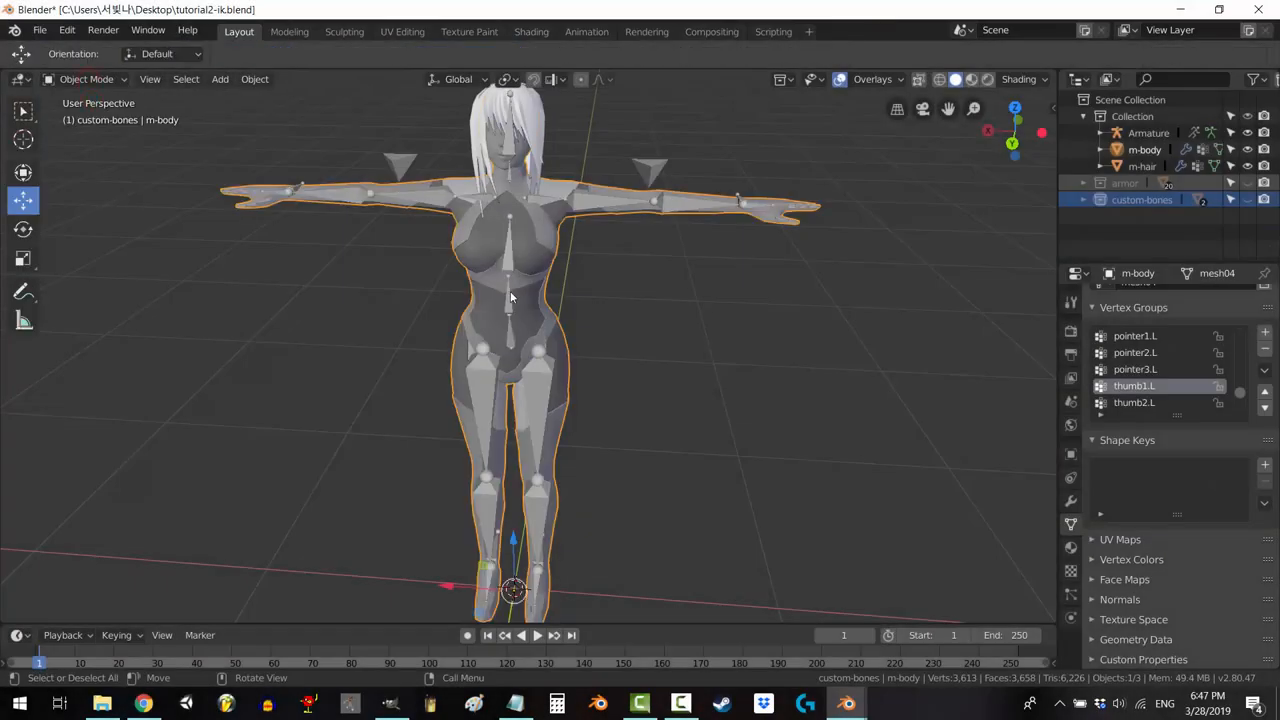
Step: Switch into Weight Paint mode and select the m-body mesh
left_click(88, 80)
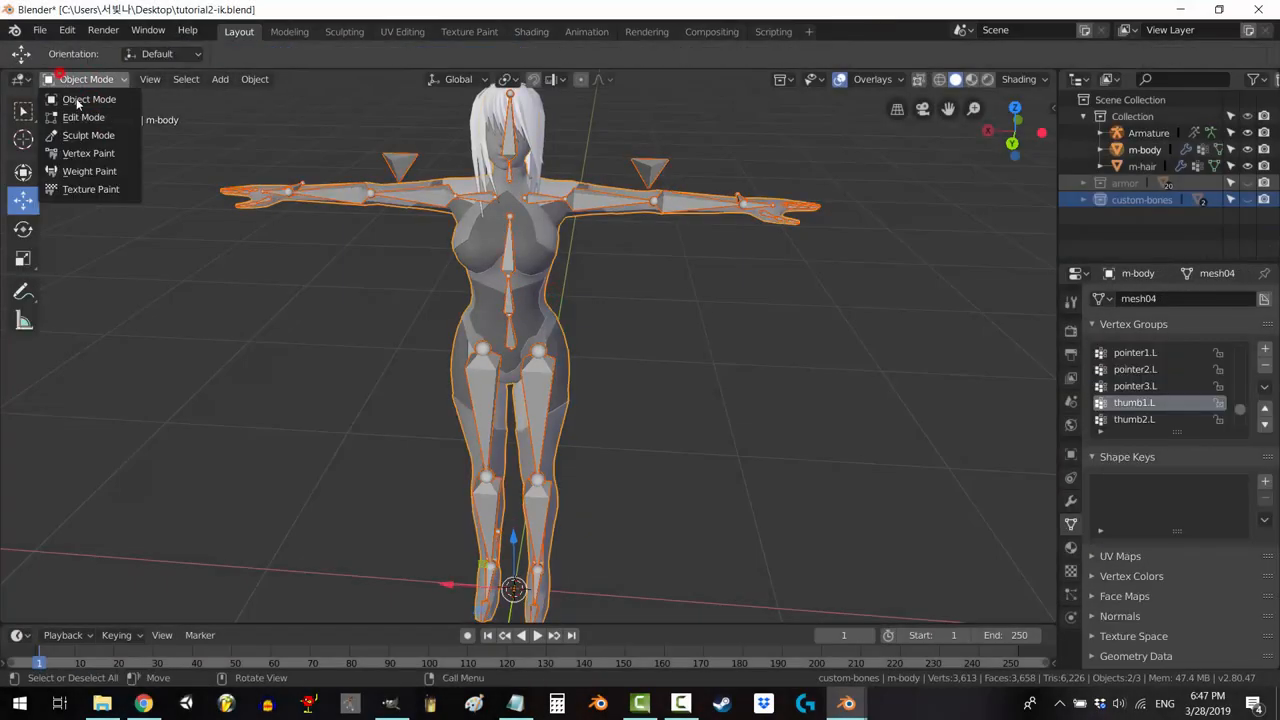
left_click(90, 172)
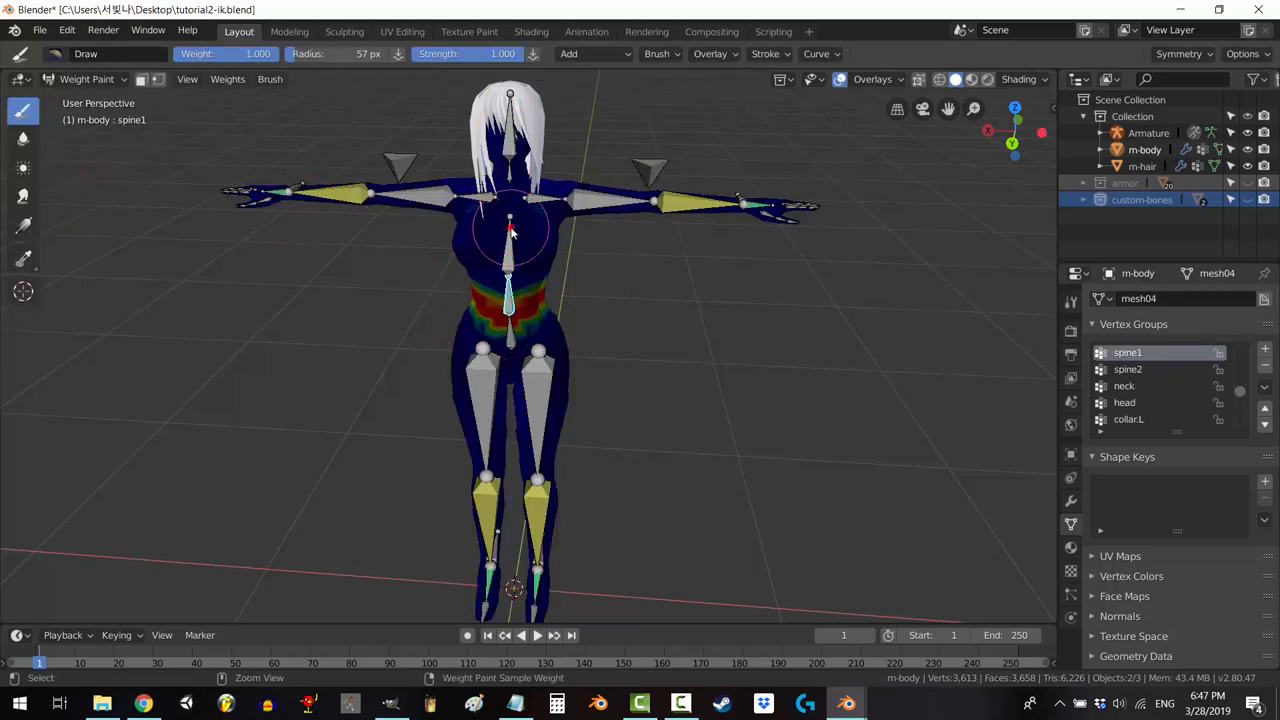
left_click(1128, 368)
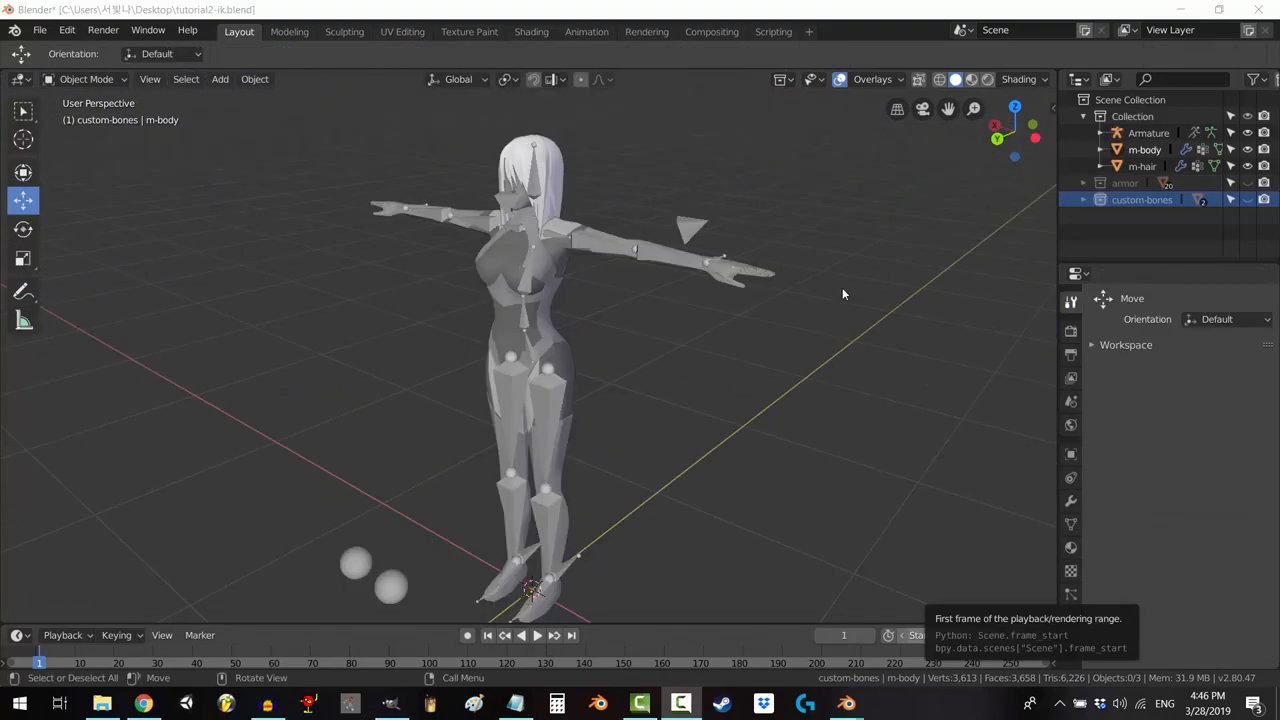
mouse_move(696, 50)
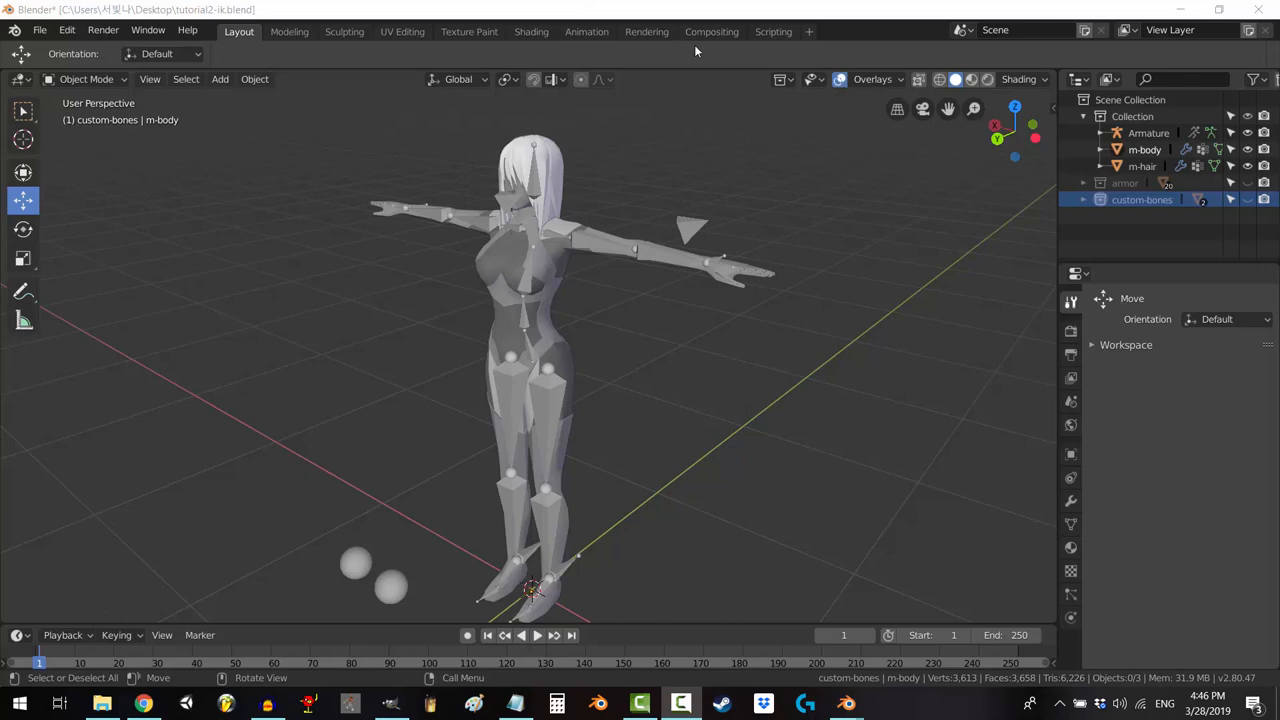
left_click(516, 336)
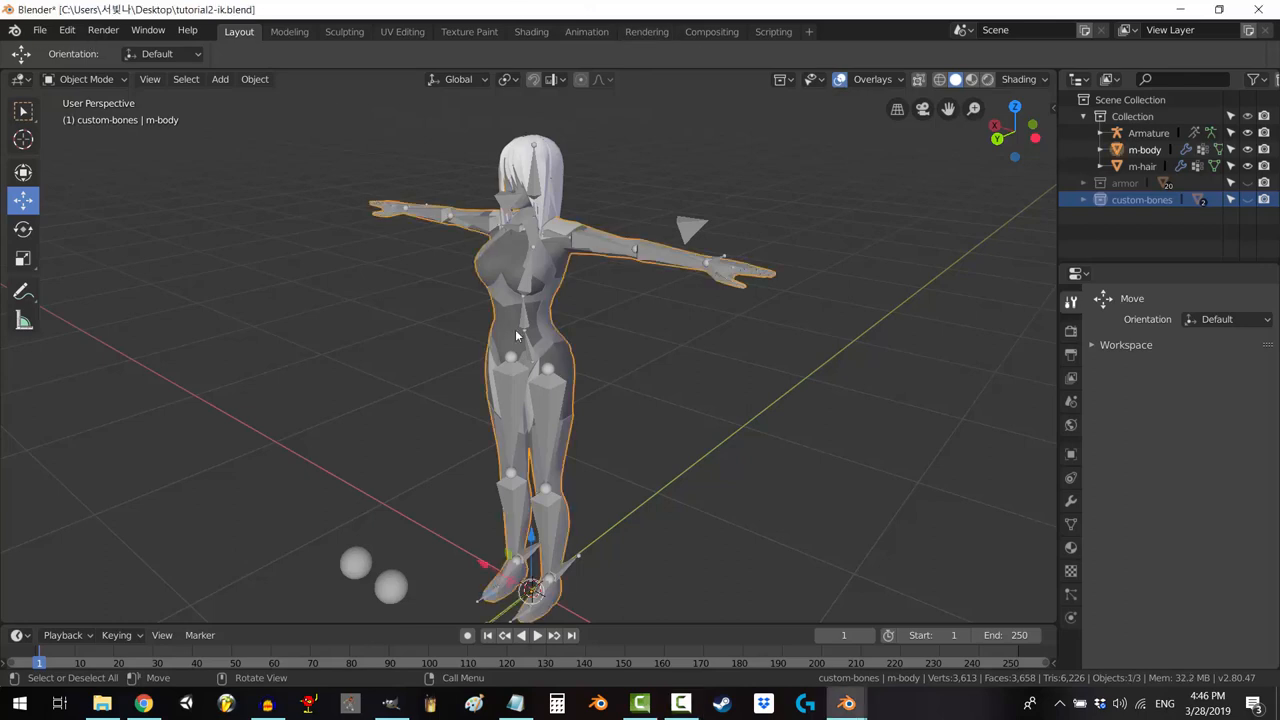
Step: Enable Preserve Volume on the body's Armature modifier in the Modifier properties
left_click(1070, 502)
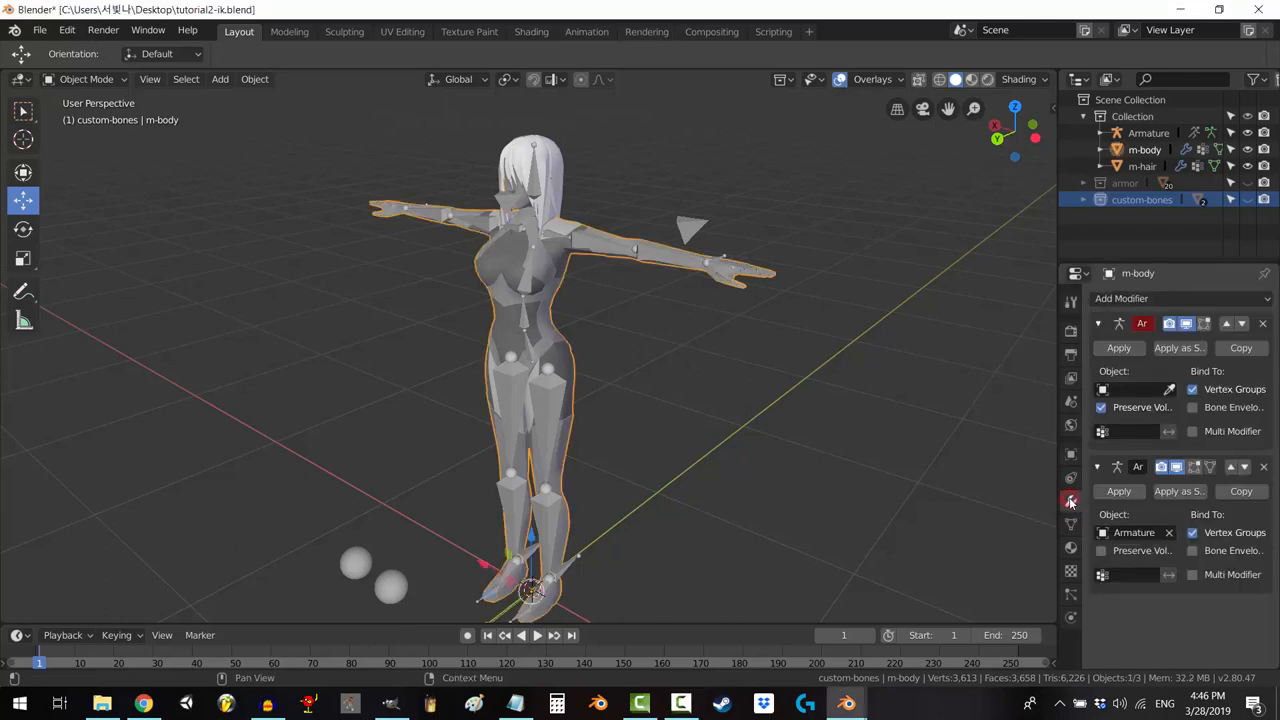
left_click(1100, 550)
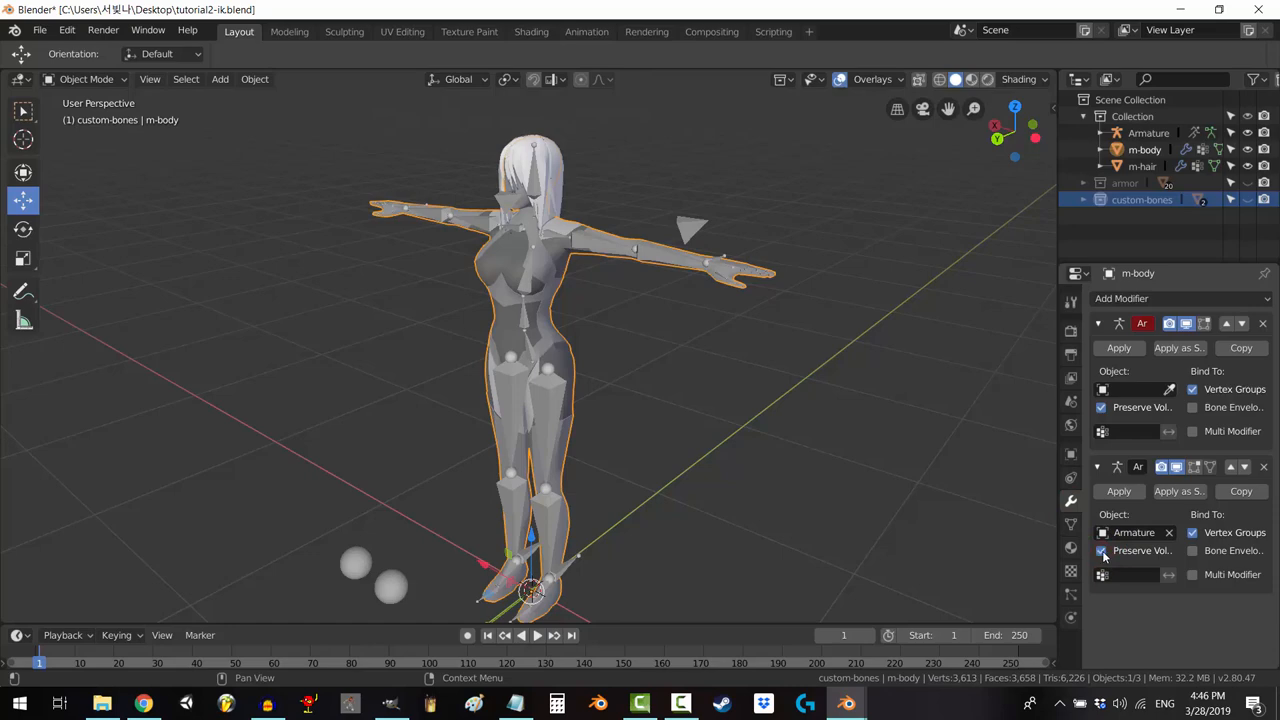
left_click(1100, 550)
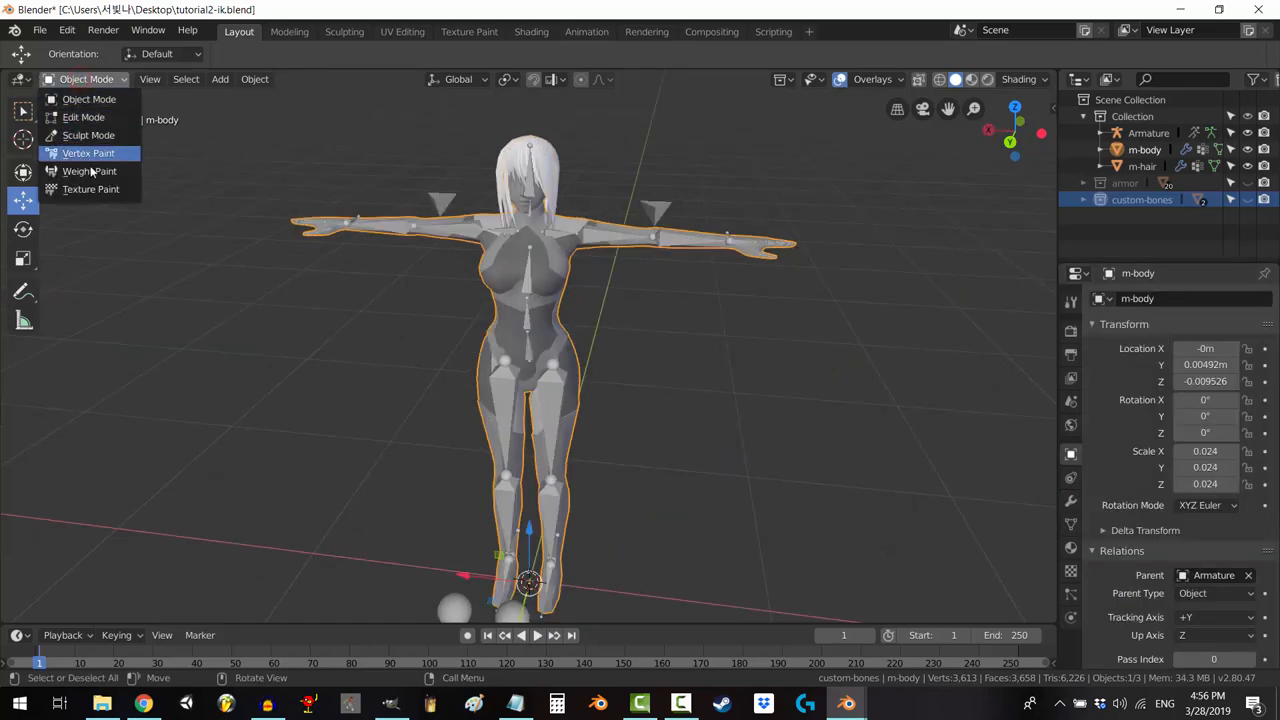
Step: Enter Weight Paint mode and enable Auto Normalize and X Mirror for the Draw brush
left_click(88, 172)
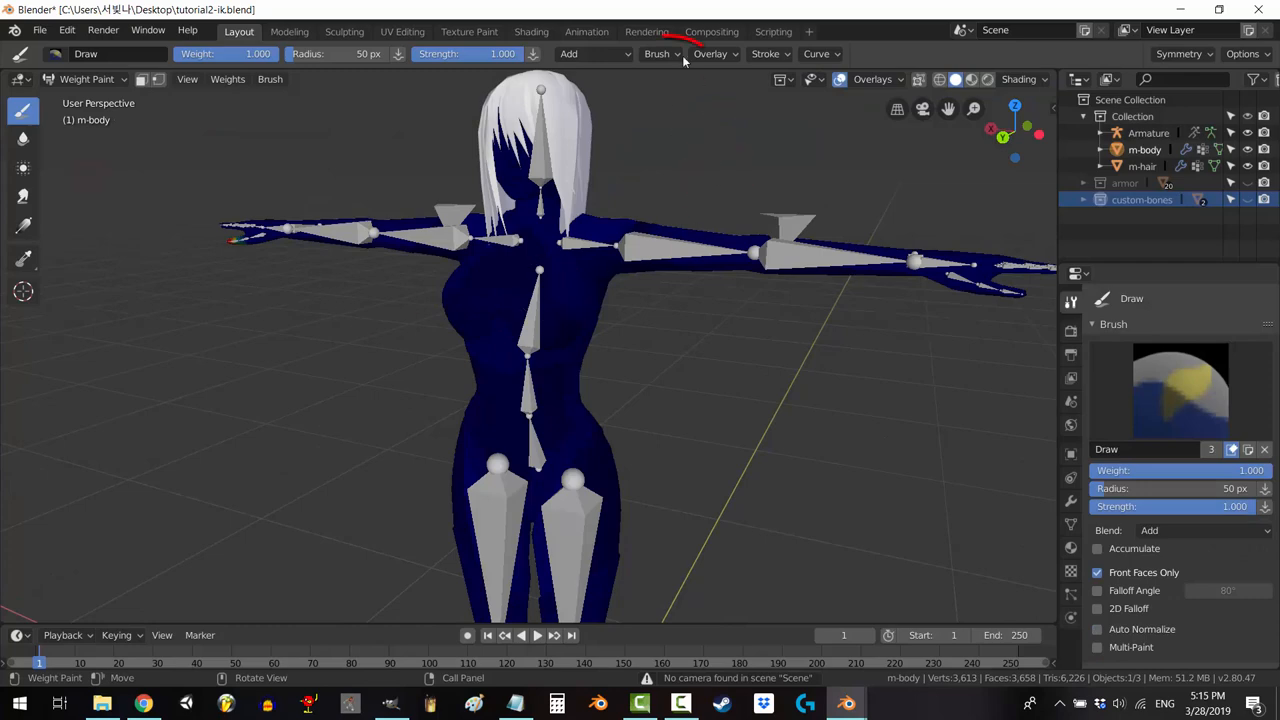
left_click(656, 54)
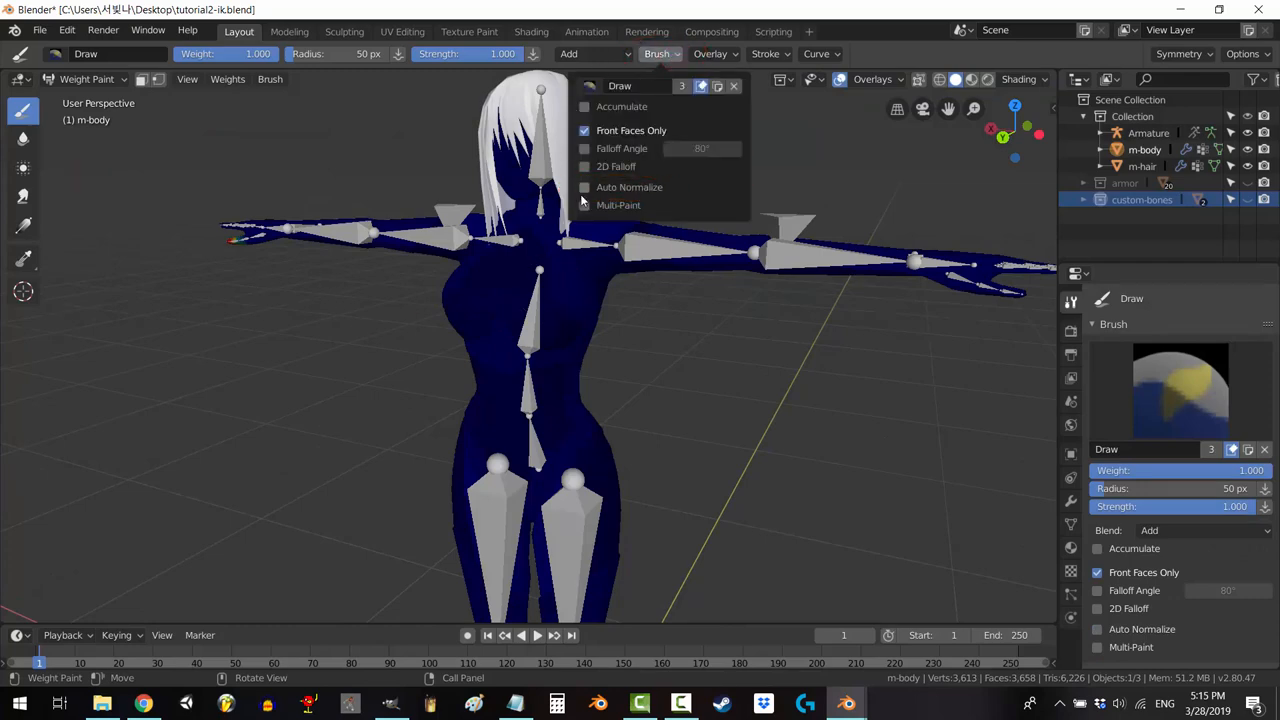
left_click(584, 188)
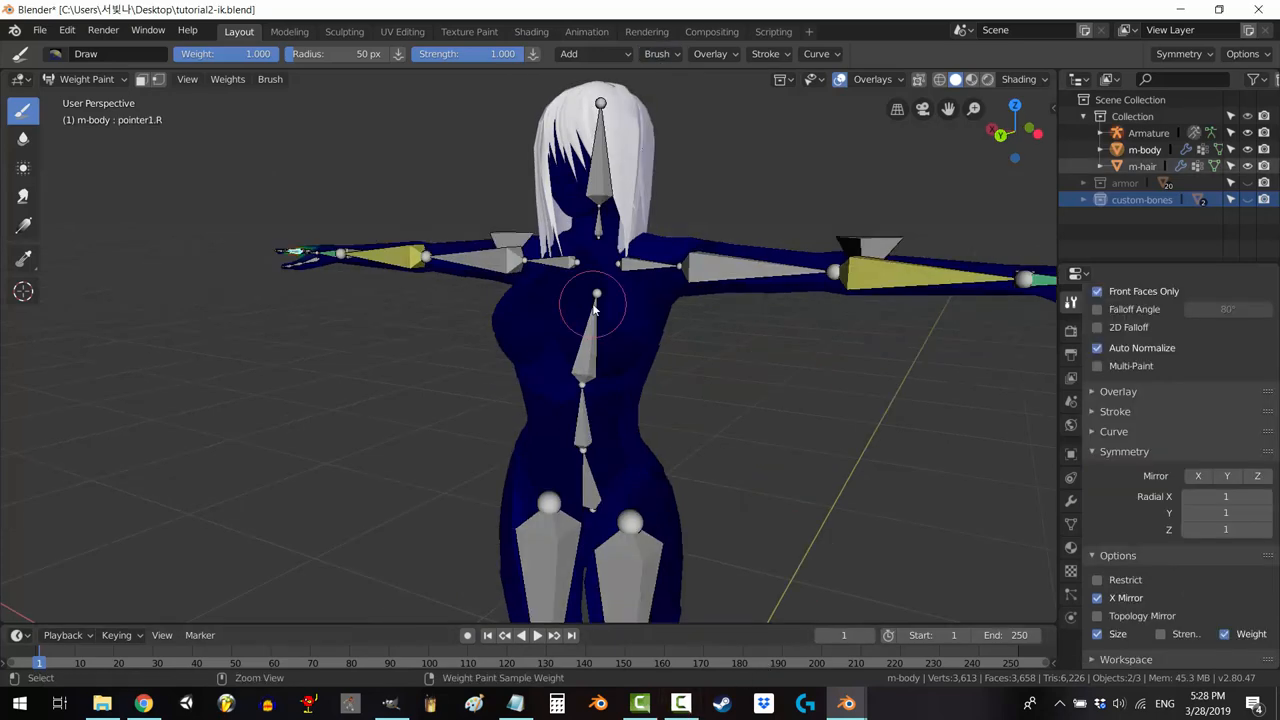
Step: Widen the brush radius to 74 px and test-rotate the head bone to check its weights
left_click(584, 476)
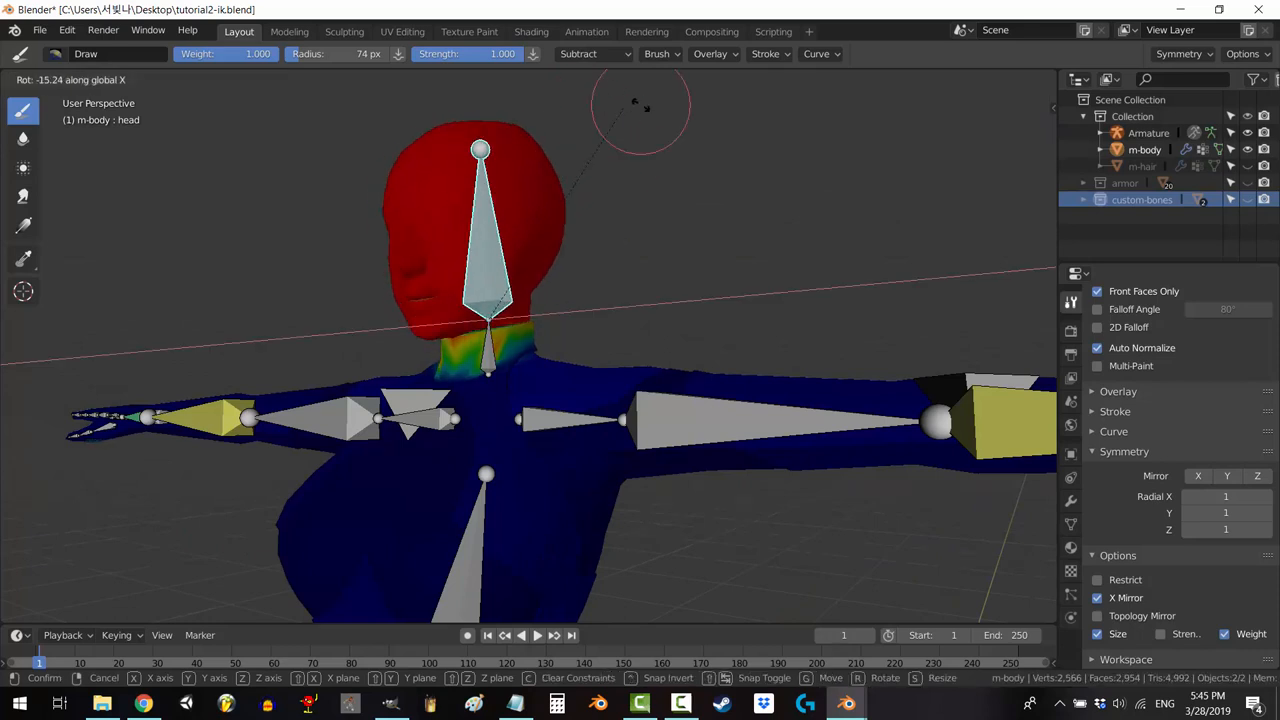
mouse_move(718, 104)
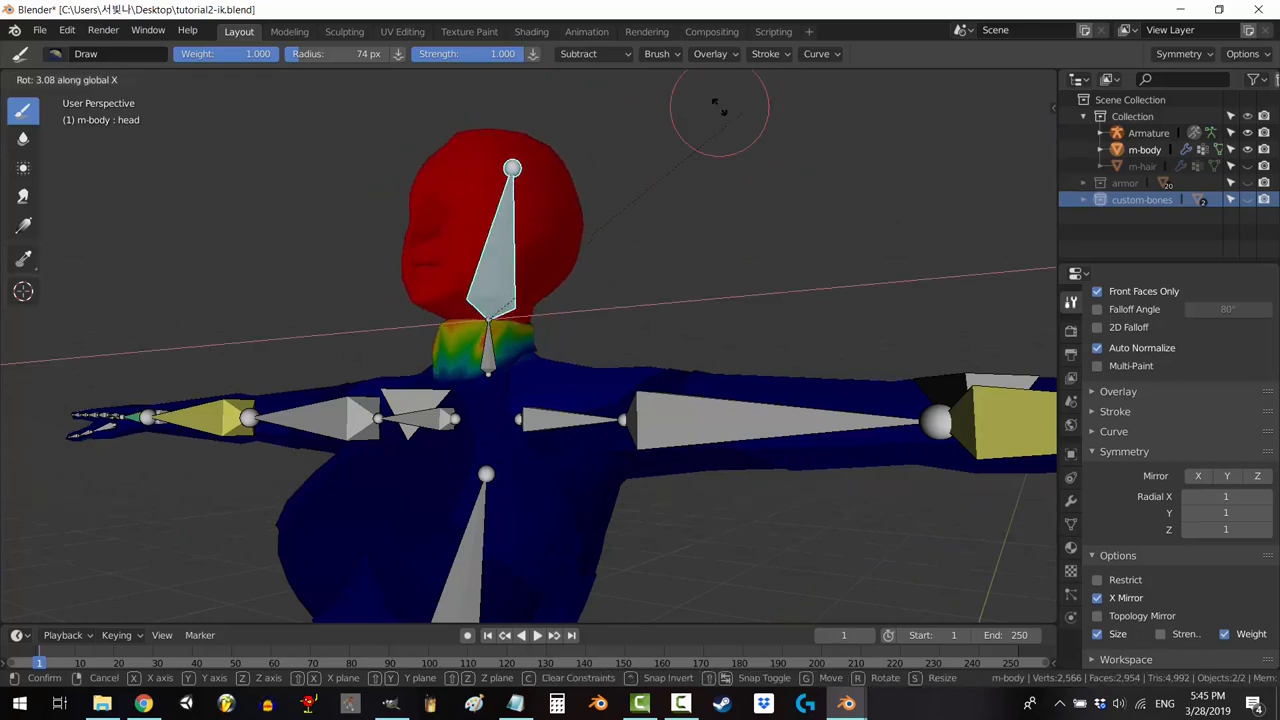
mouse_move(620, 90)
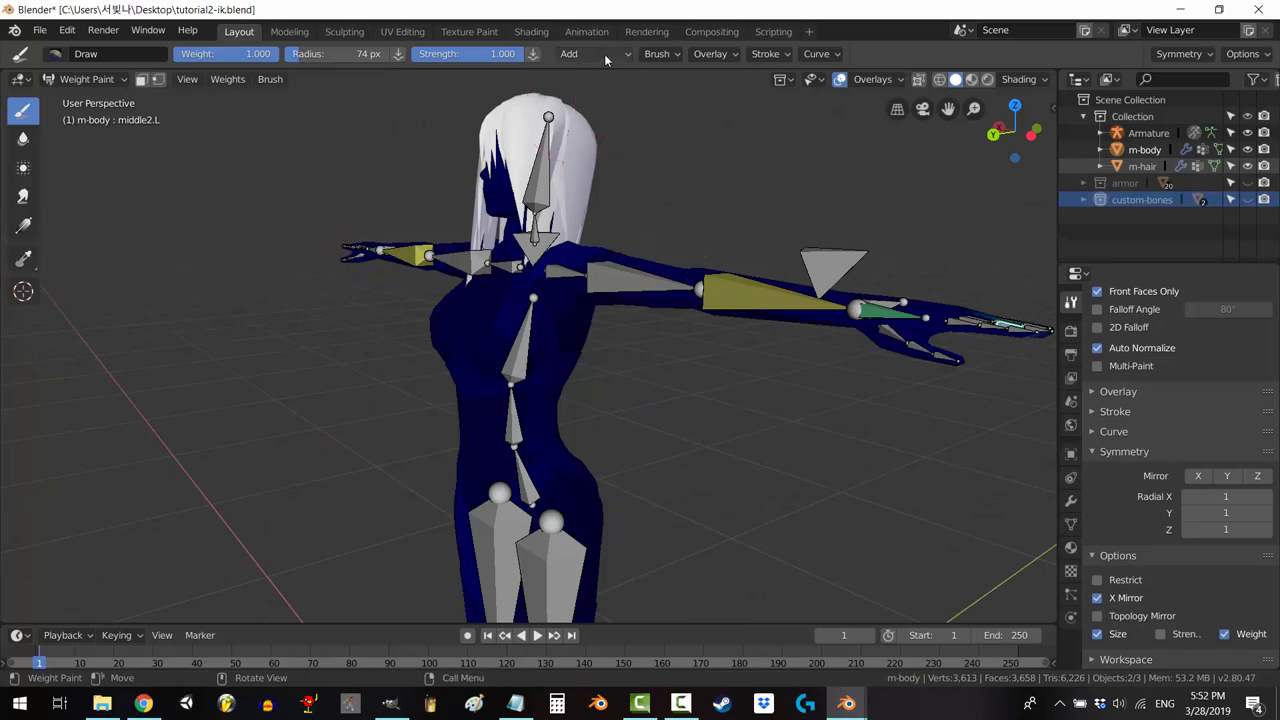
Step: Test the wrist bone in Pose Mode on thumb1.L's hand, then return to spine2's chest weights
left_click(660, 54)
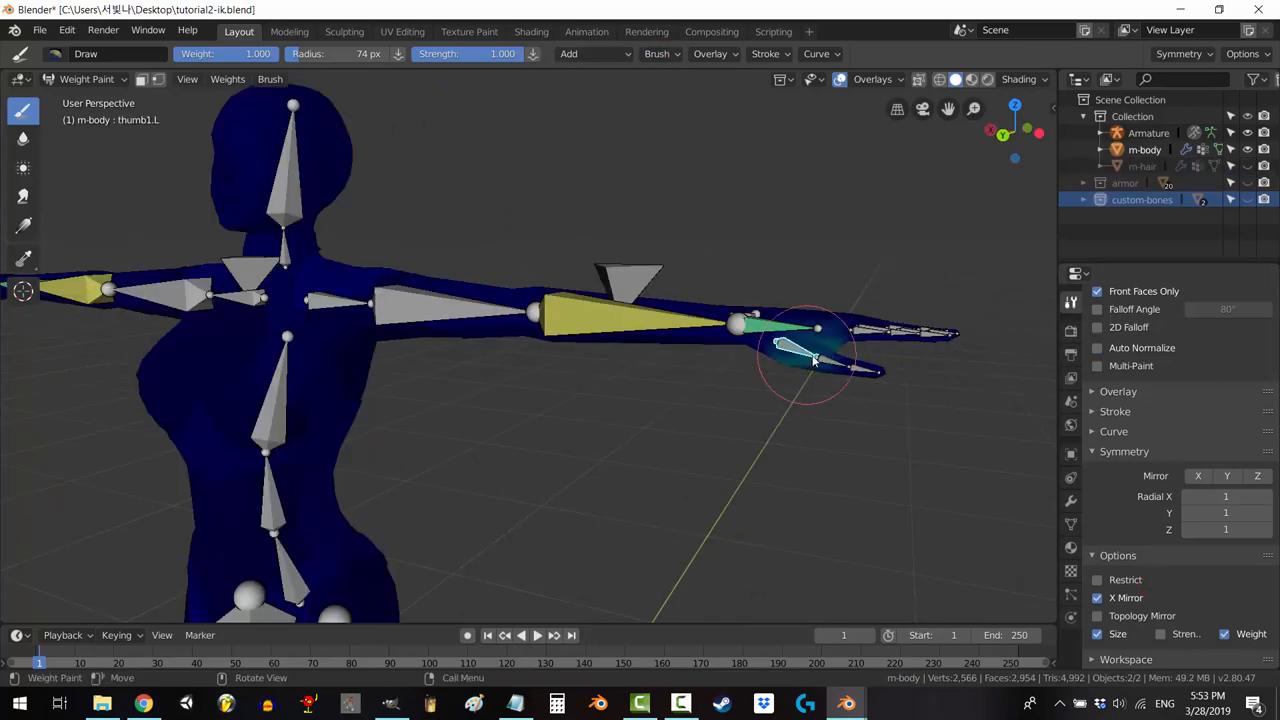
left_click(240, 140)
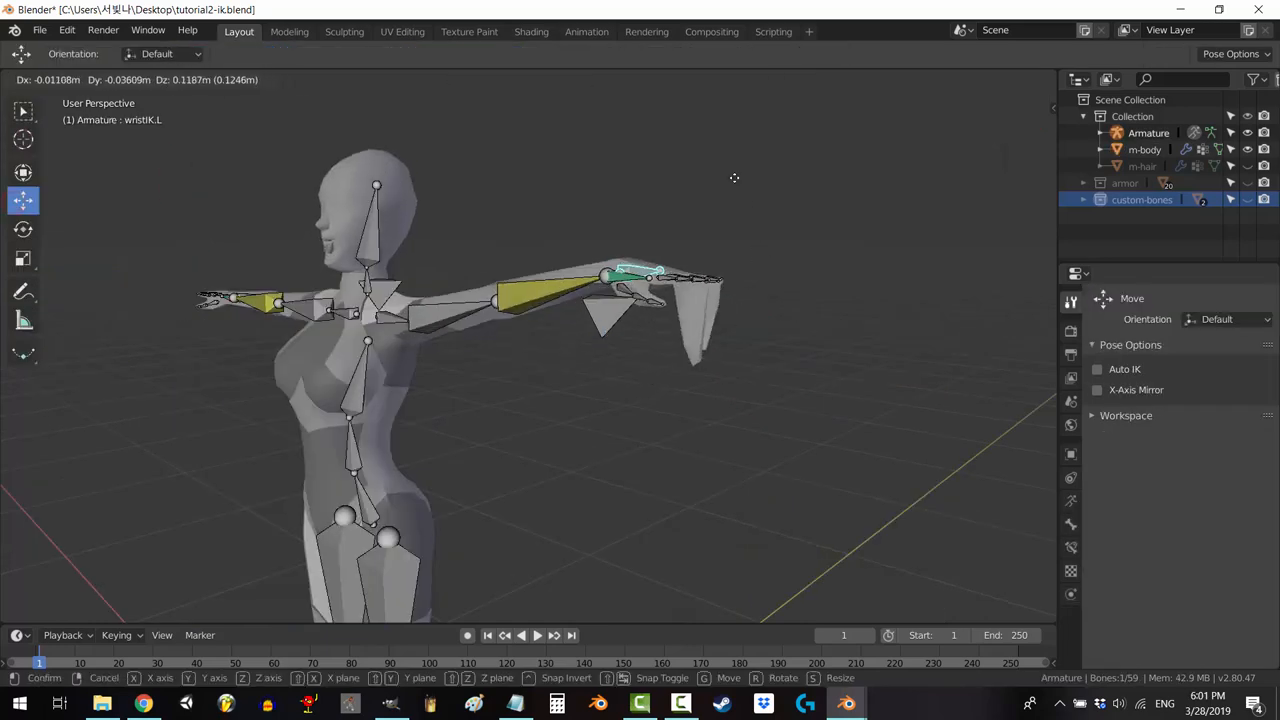
mouse_move(216, 424)
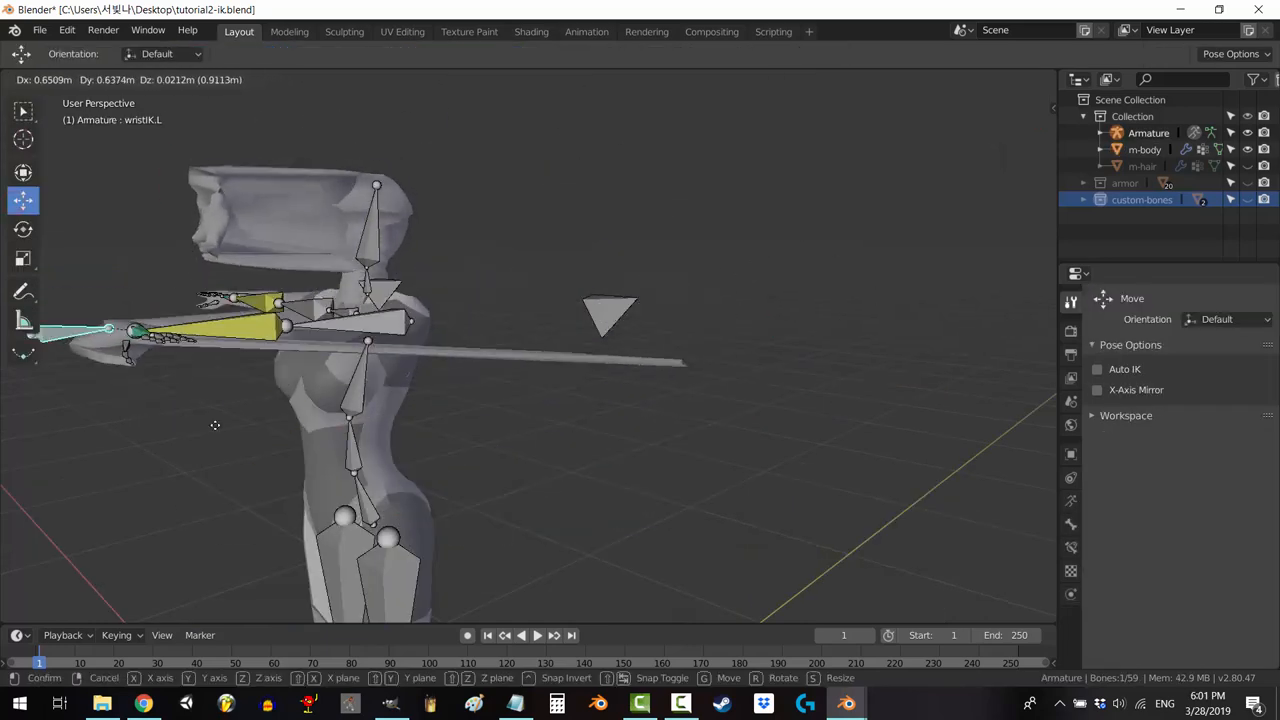
left_click(504, 418)
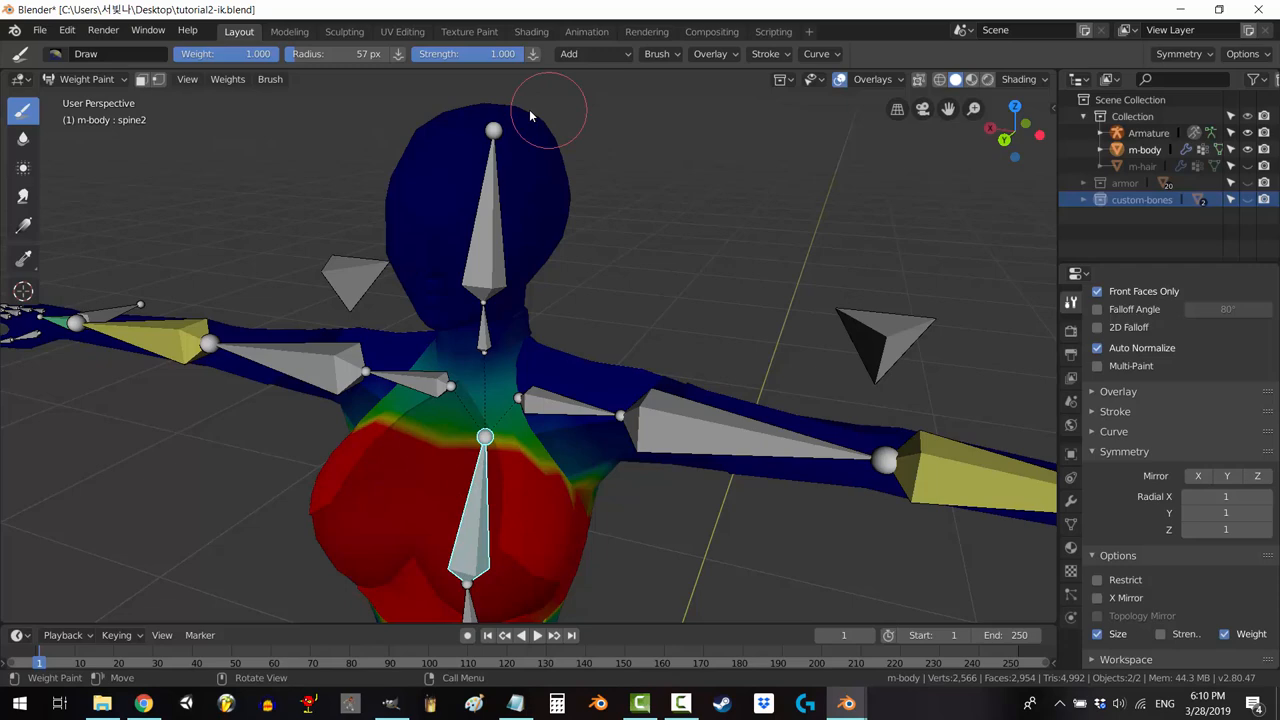
Step: Pick the head vertex group and paint full weight over the head with a neck falloff
left_click(520, 120)
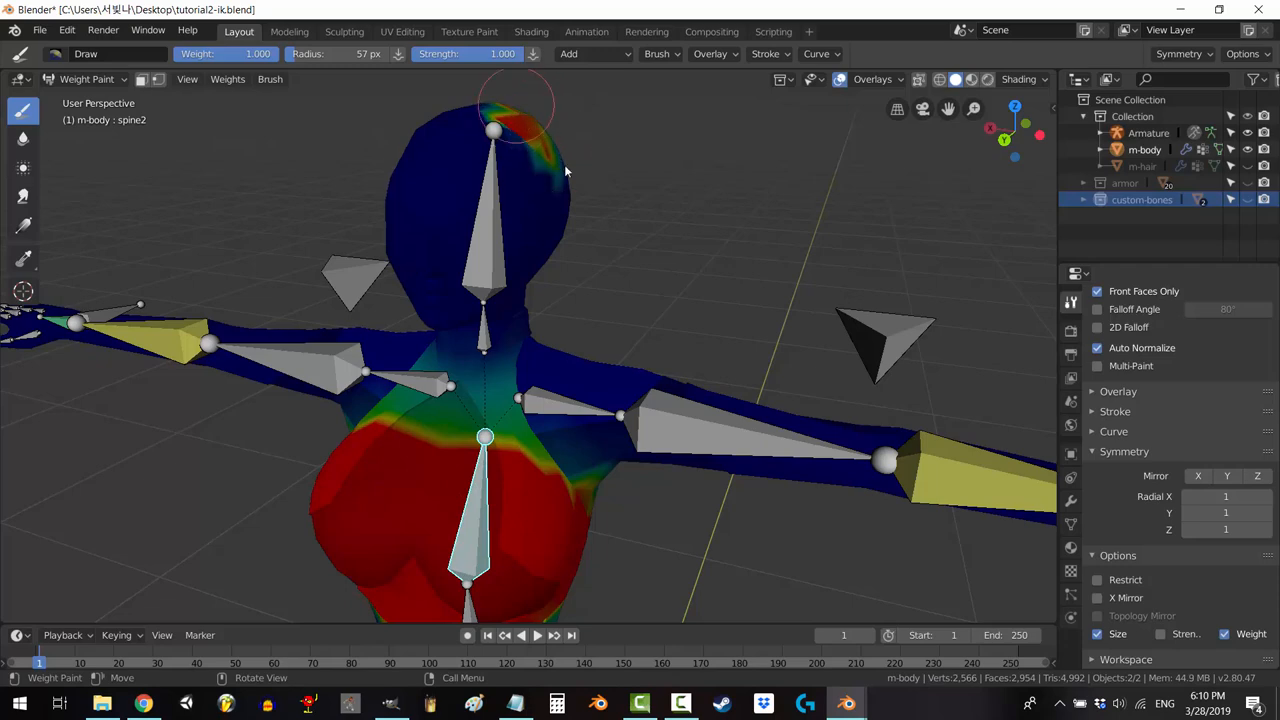
mouse_move(500, 180)
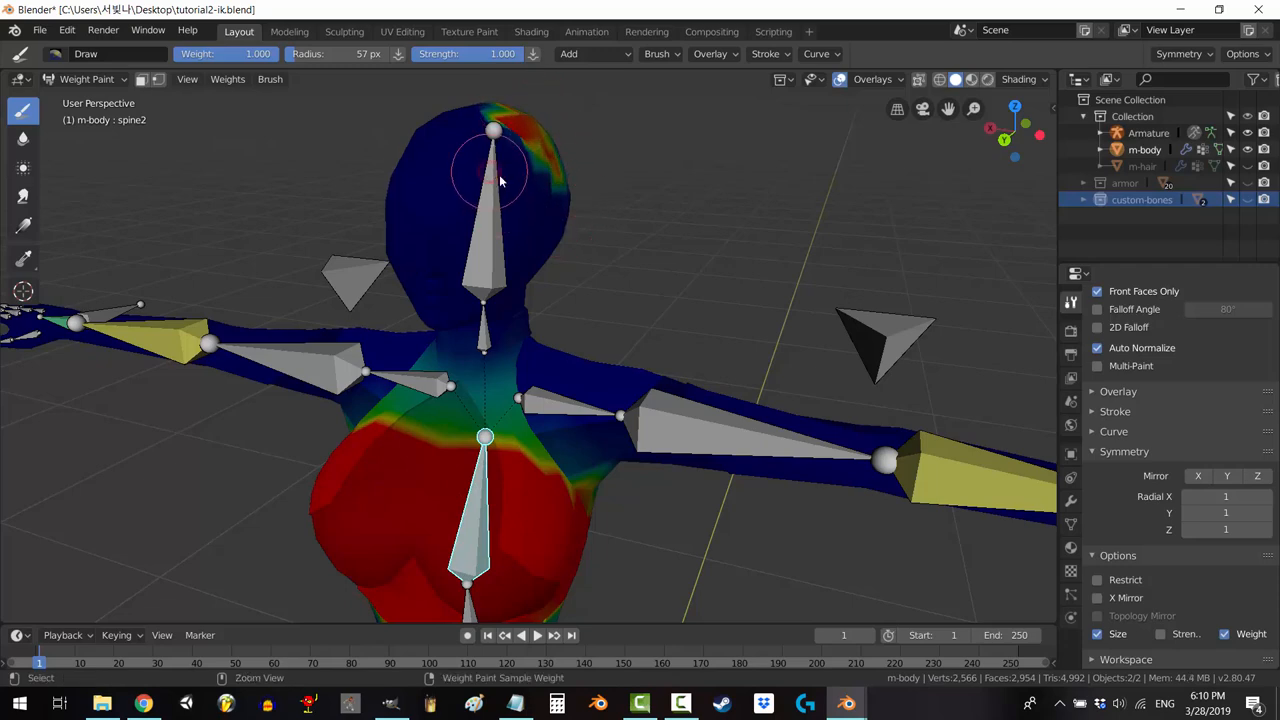
left_click(656, 54)
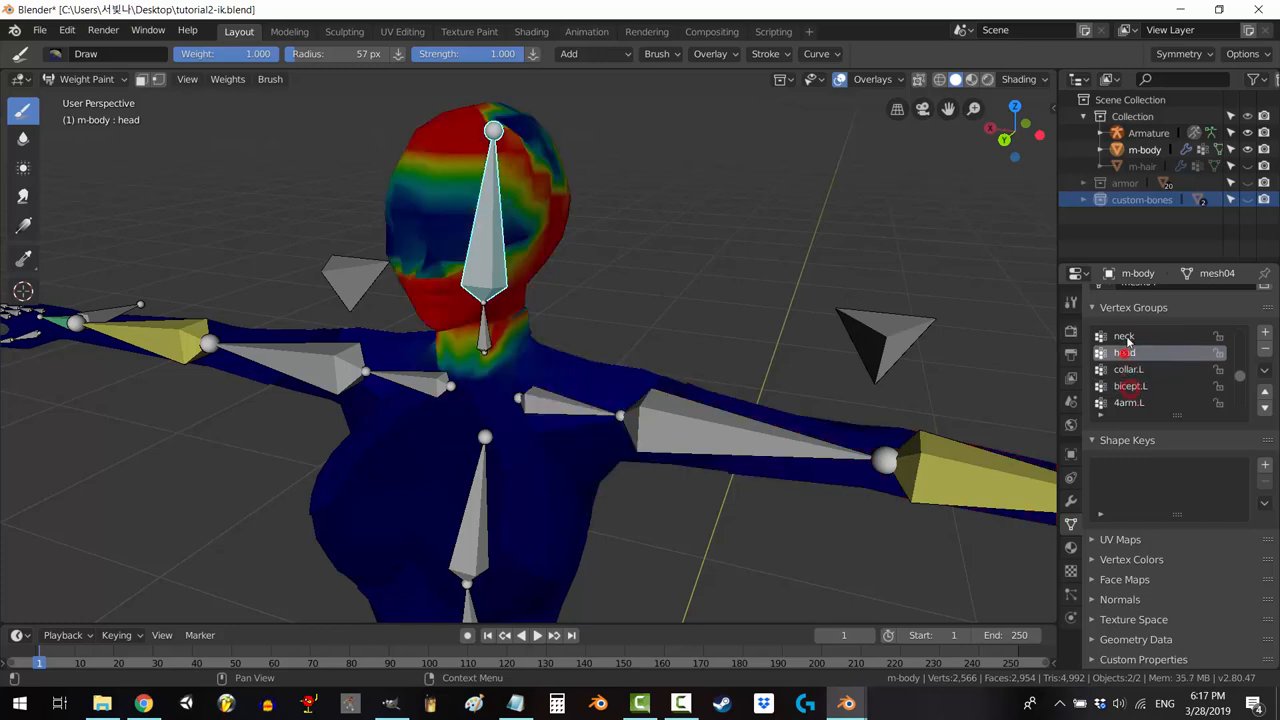
left_click(1124, 352)
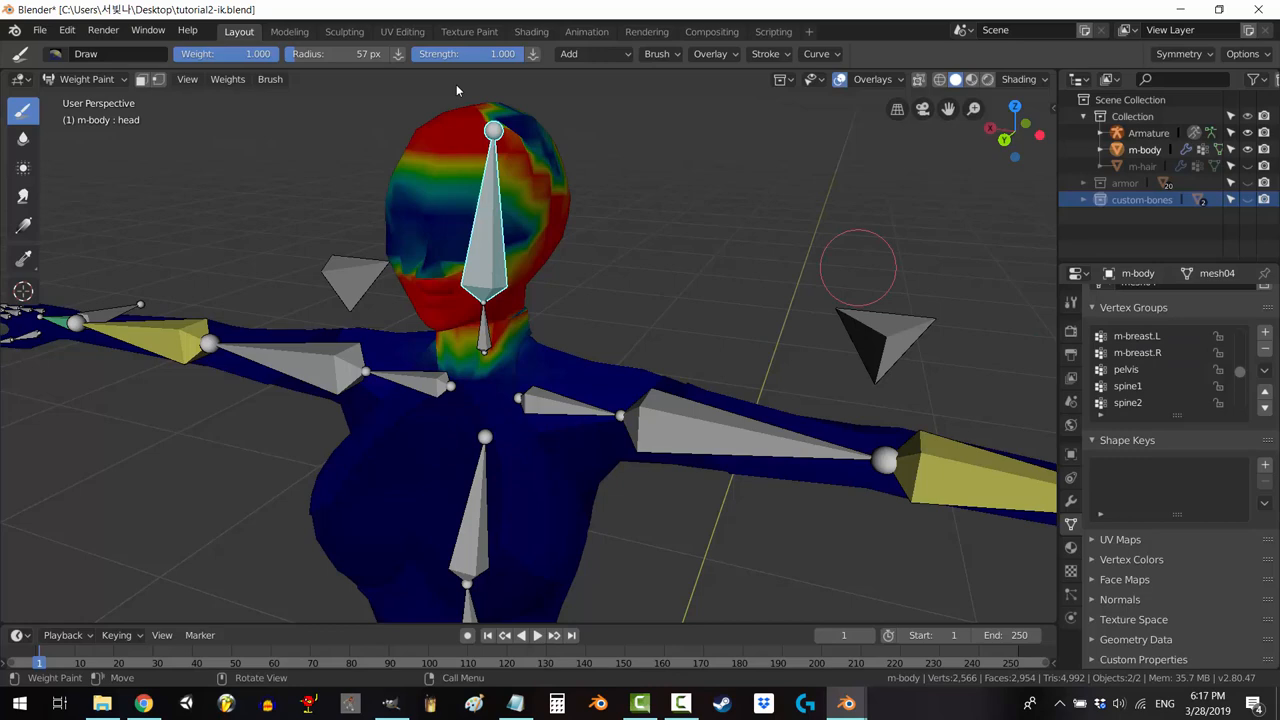
left_click(658, 54)
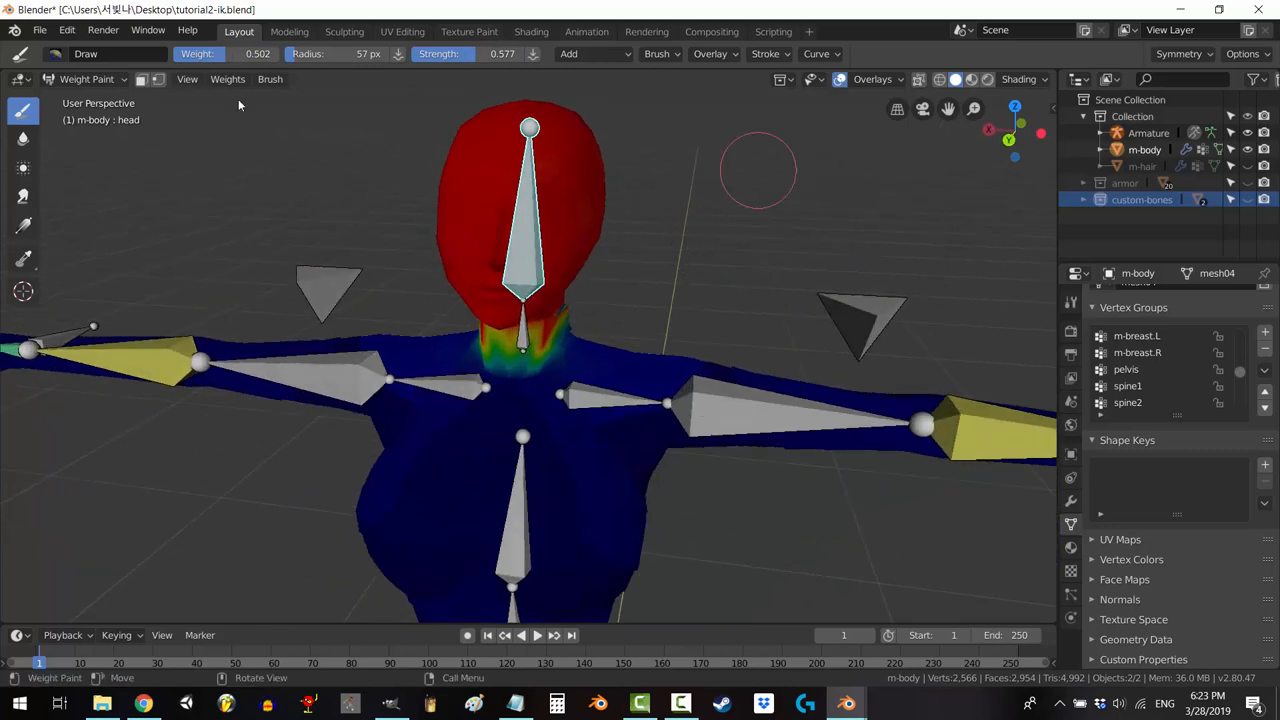
mouse_move(580, 270)
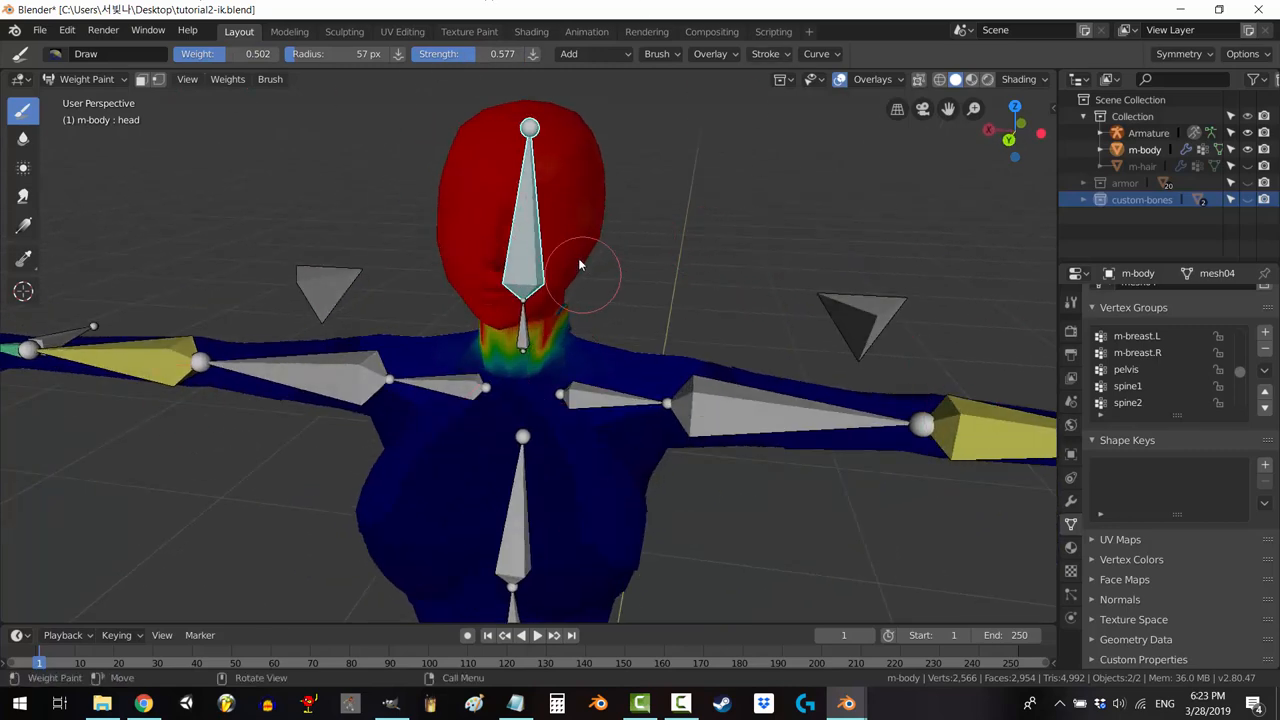
Step: Review the brush Blend modes before filling the head and painting thumb1.L's base
left_click(590, 54)
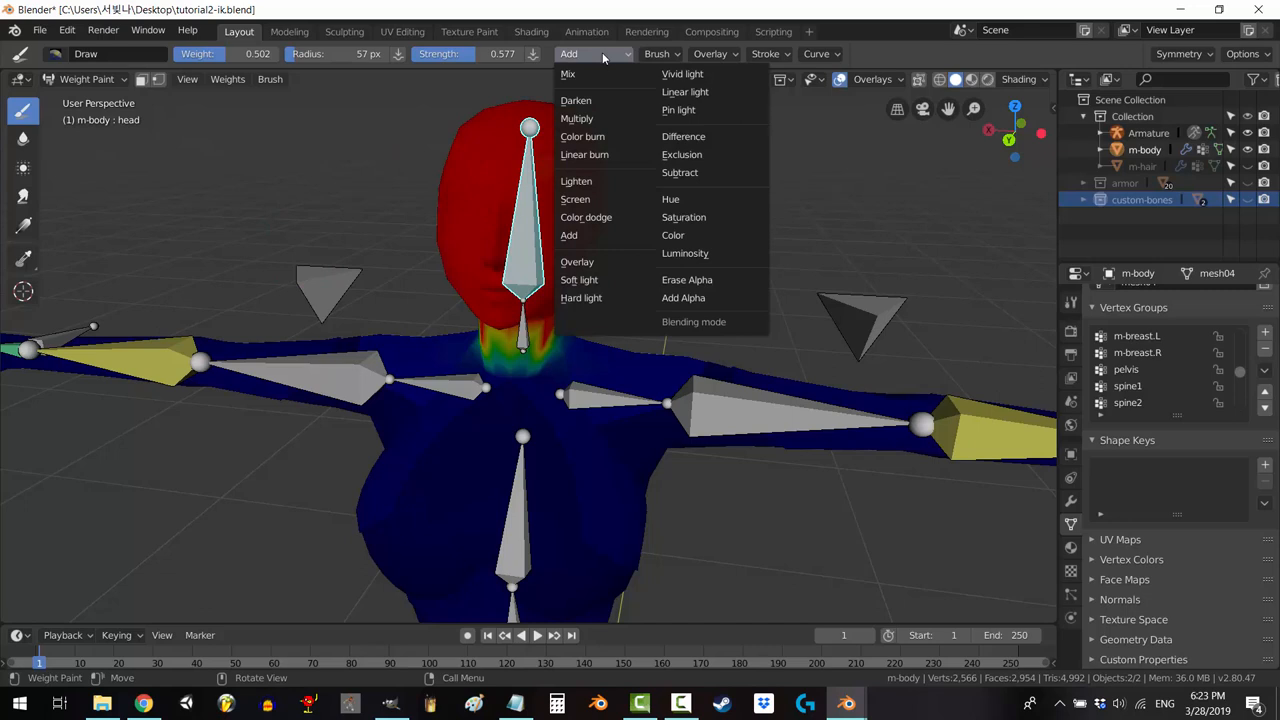
mouse_move(680, 172)
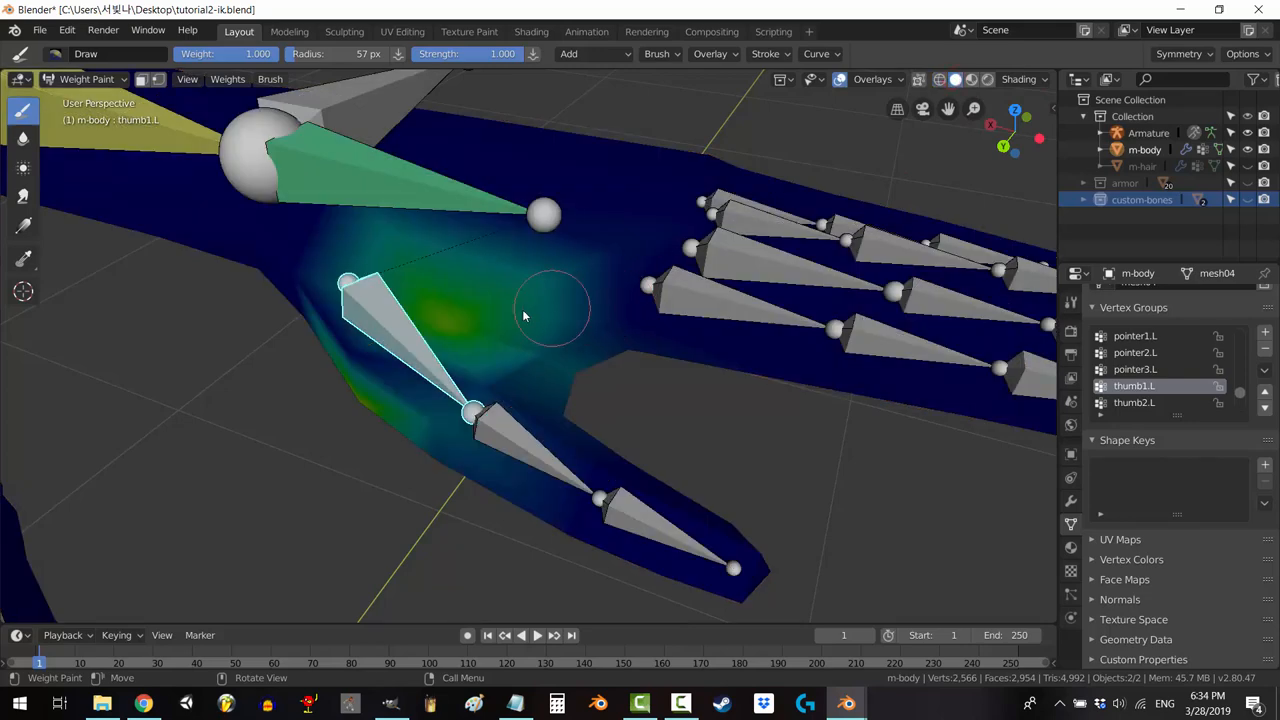
Step: Lower brush Strength to 0.300 and paint light weight around the base of thumb1.L
left_click(436, 322)
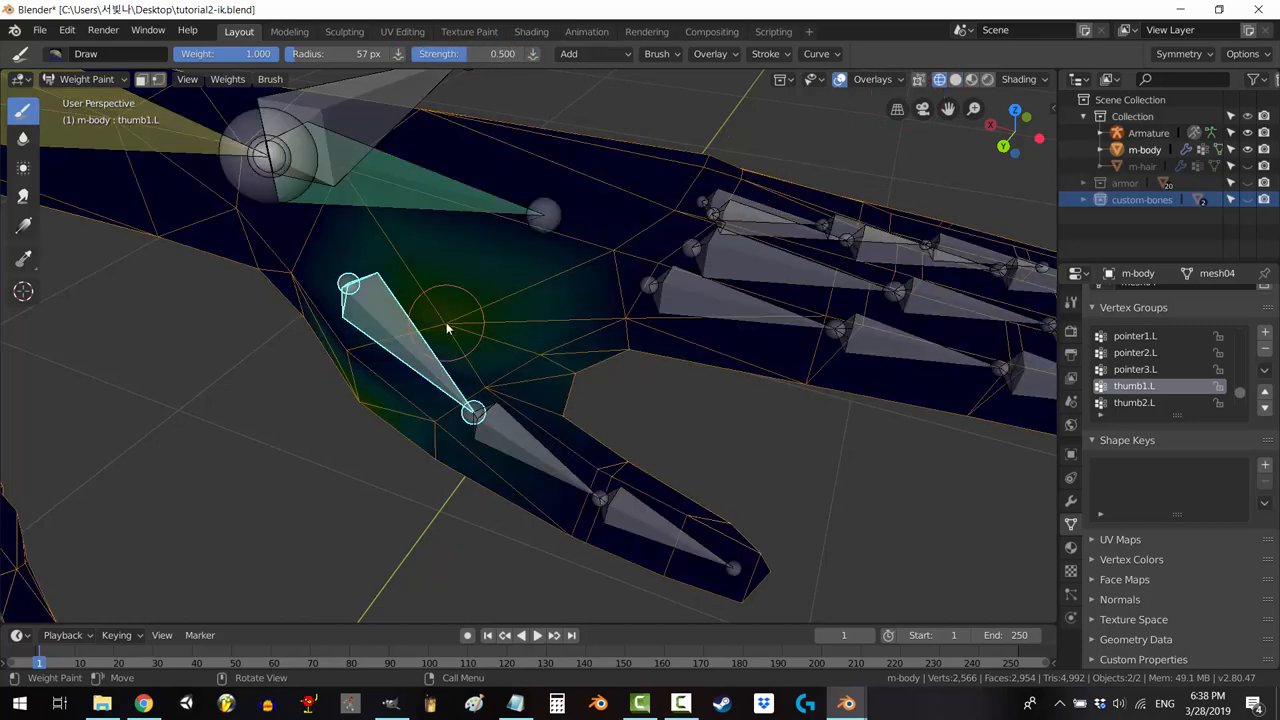
left_click(448, 328)
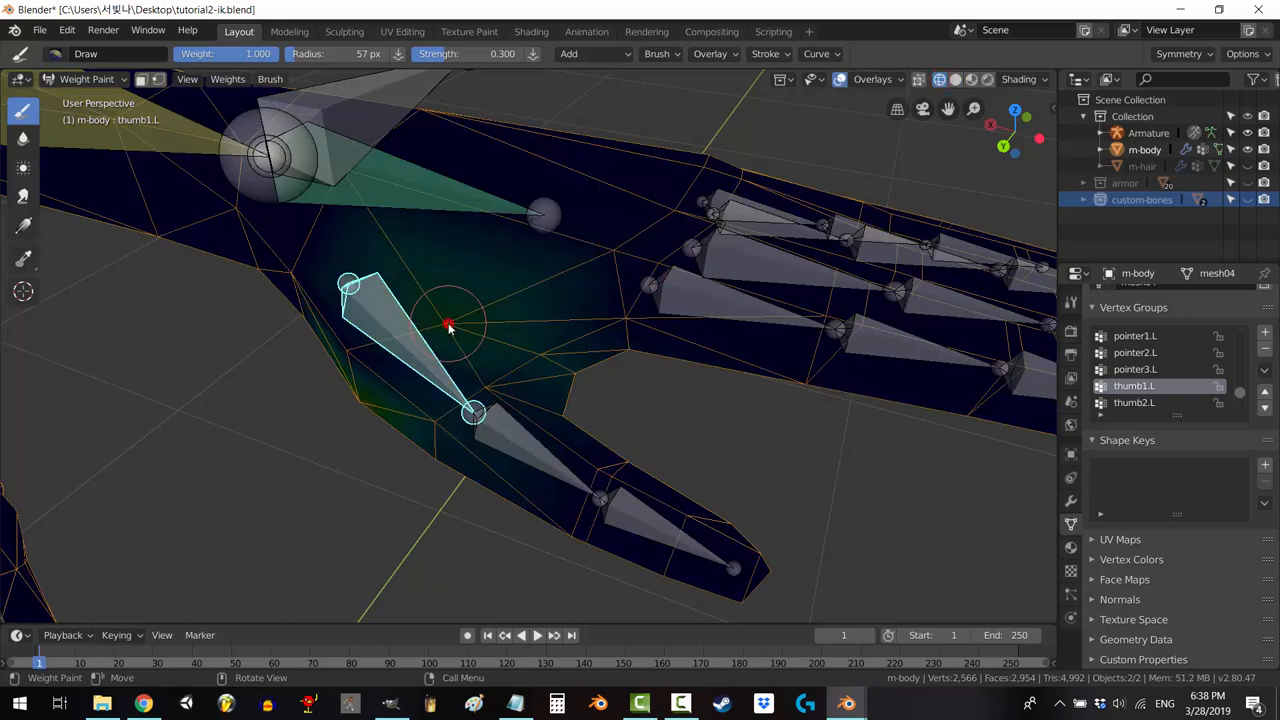
left_click(448, 328)
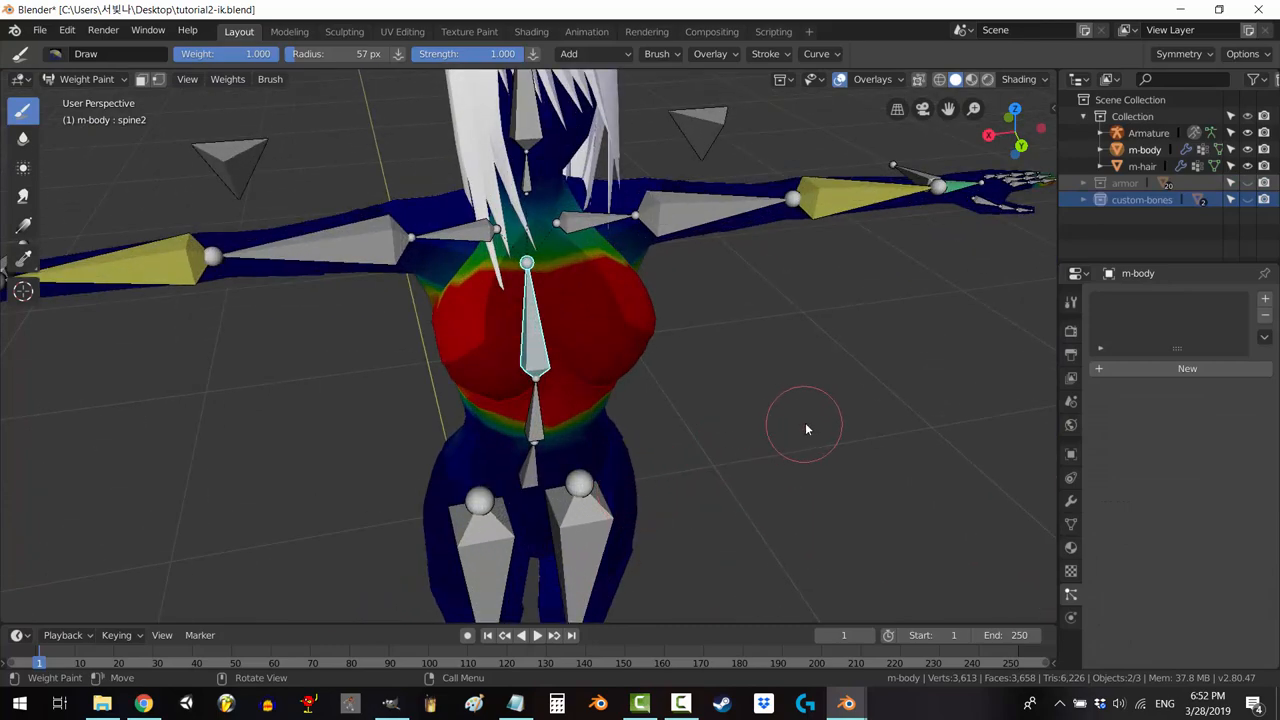
left_click_drag(800, 430, 676, 444)
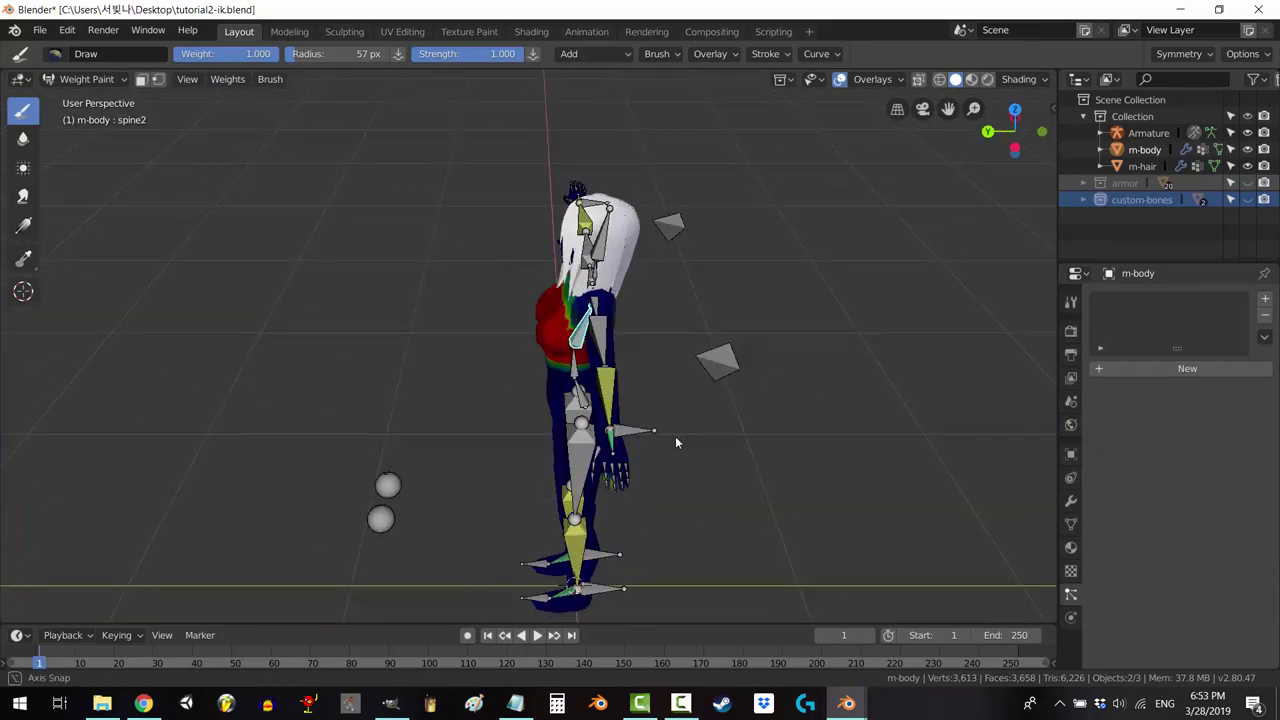
left_click_drag(676, 444, 28, 354)
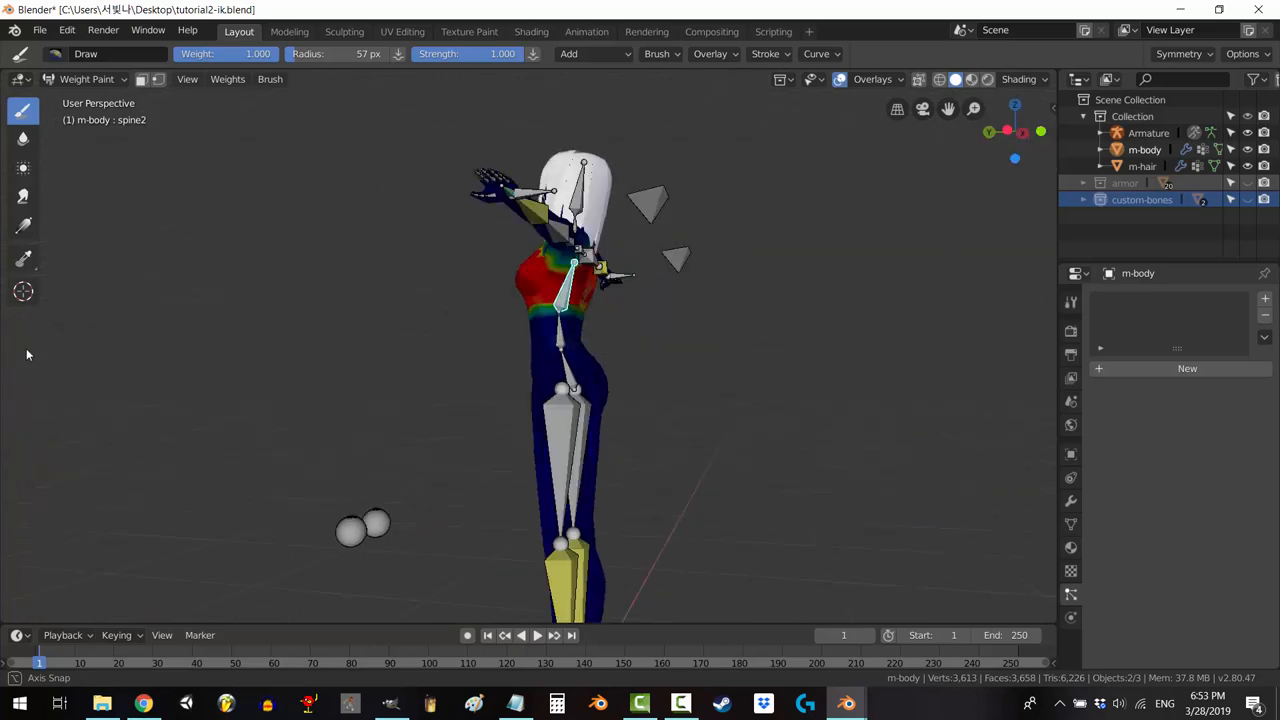